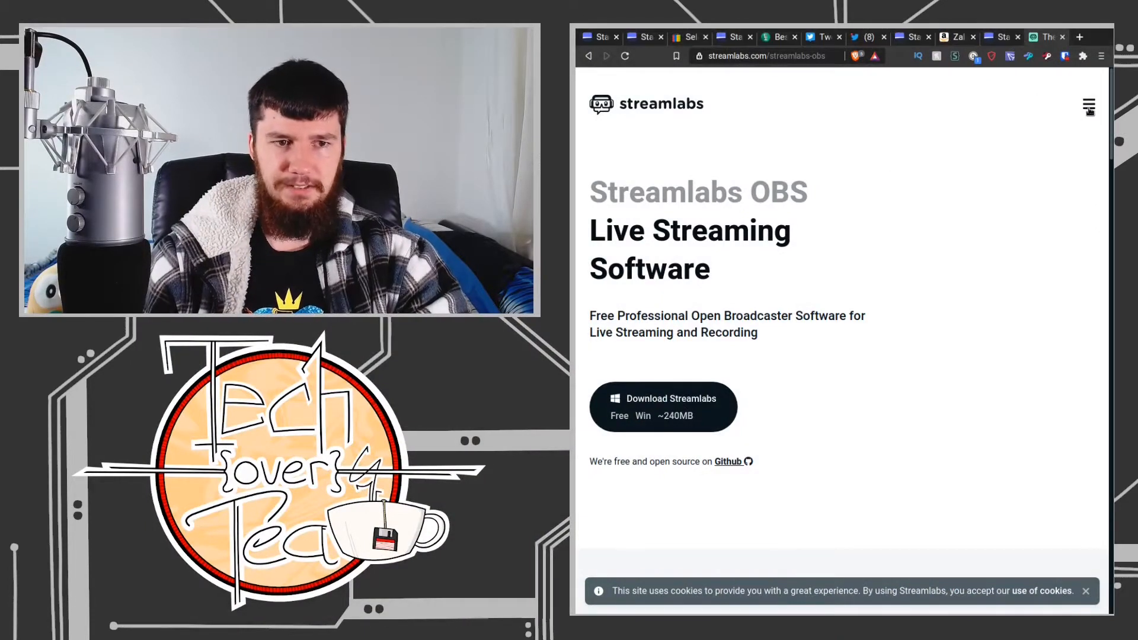
mouse_move(986, 188)
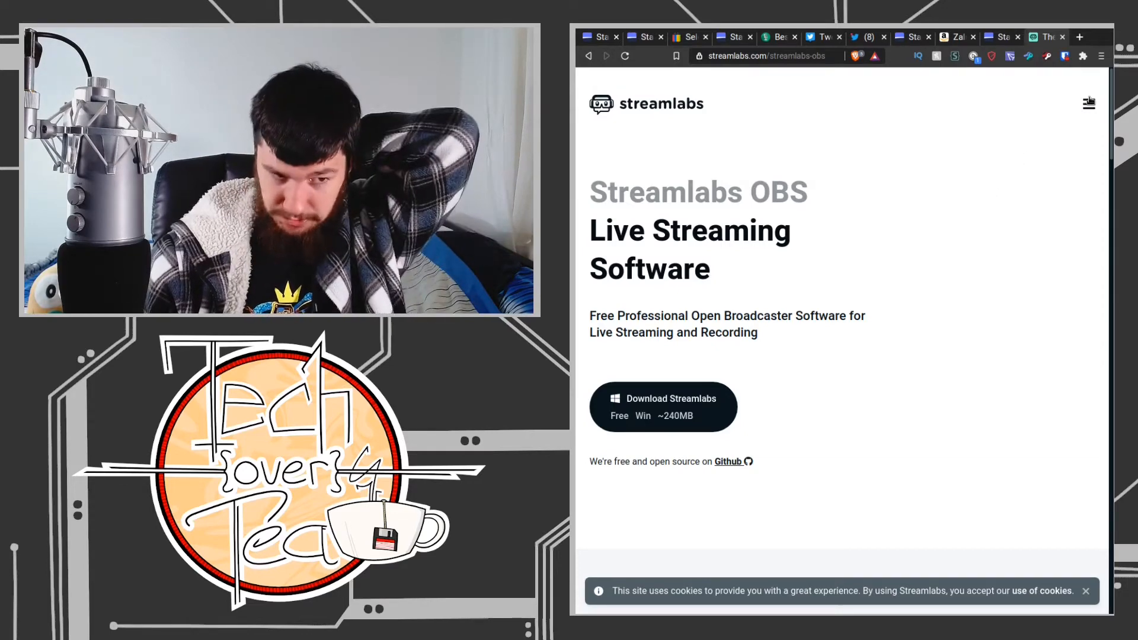
- Browse the site's product menu, scrolling through its list of products and back up
click(1088, 102)
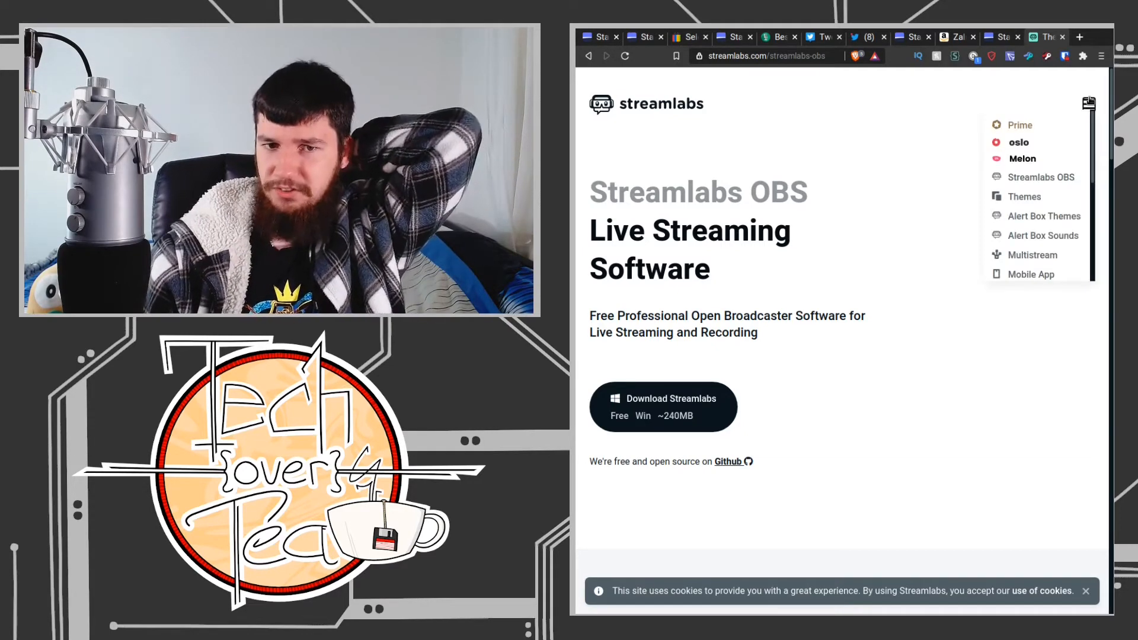
scroll(down, 3)
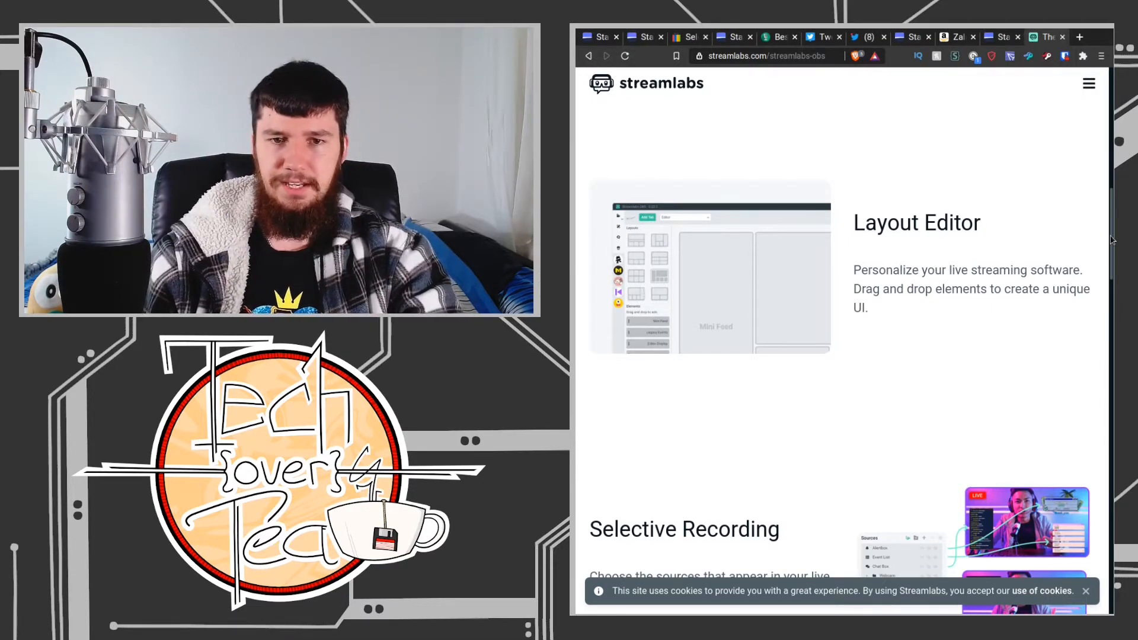
scroll(down, 3)
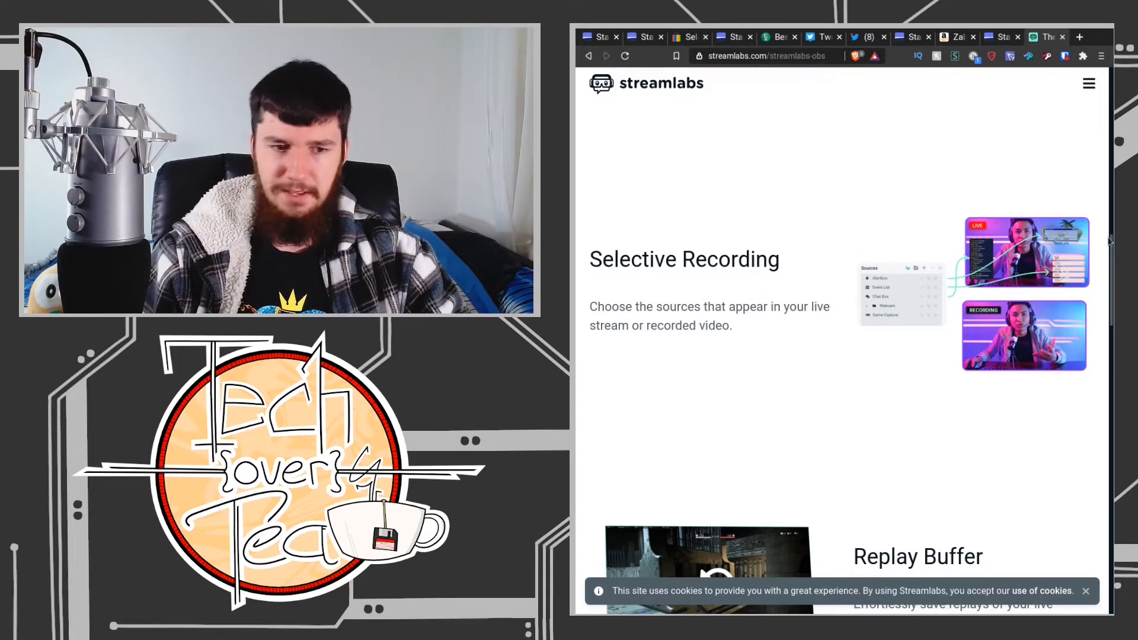
scroll(up, 3)
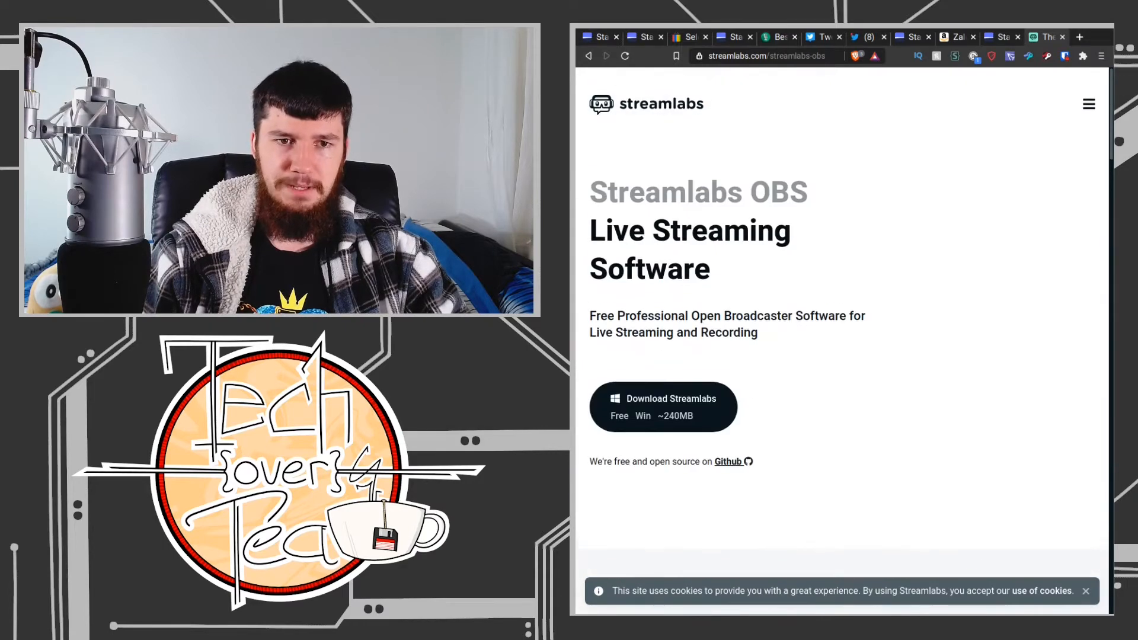
- Reopen the product menu and scroll down to the Tips, Cloudbot and App Store entries
click(1089, 104)
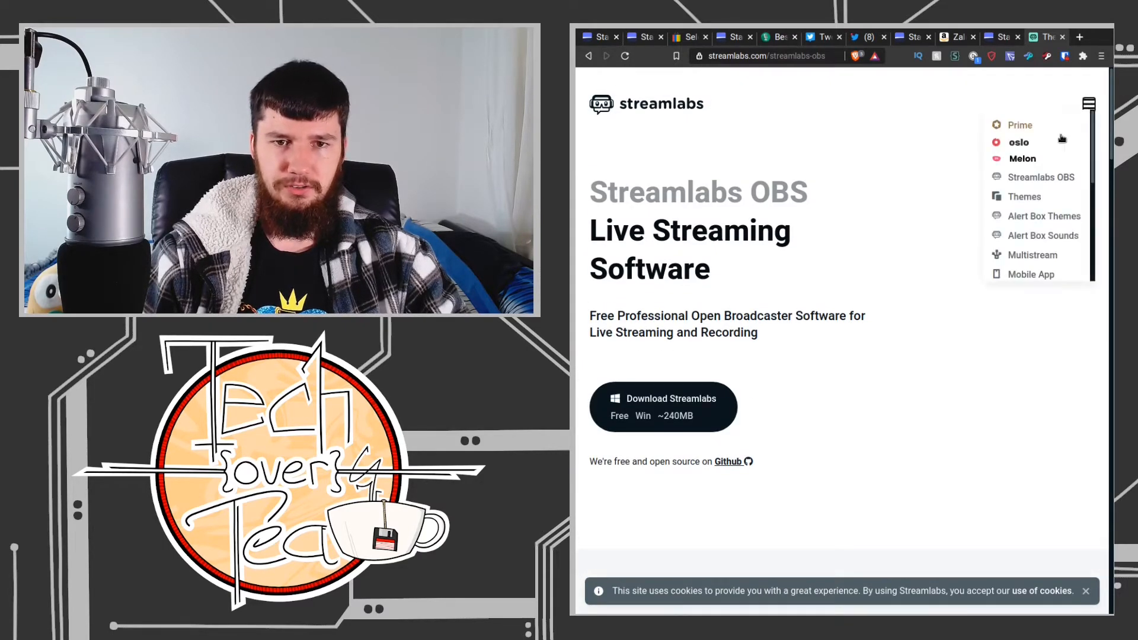
scroll(down, 3)
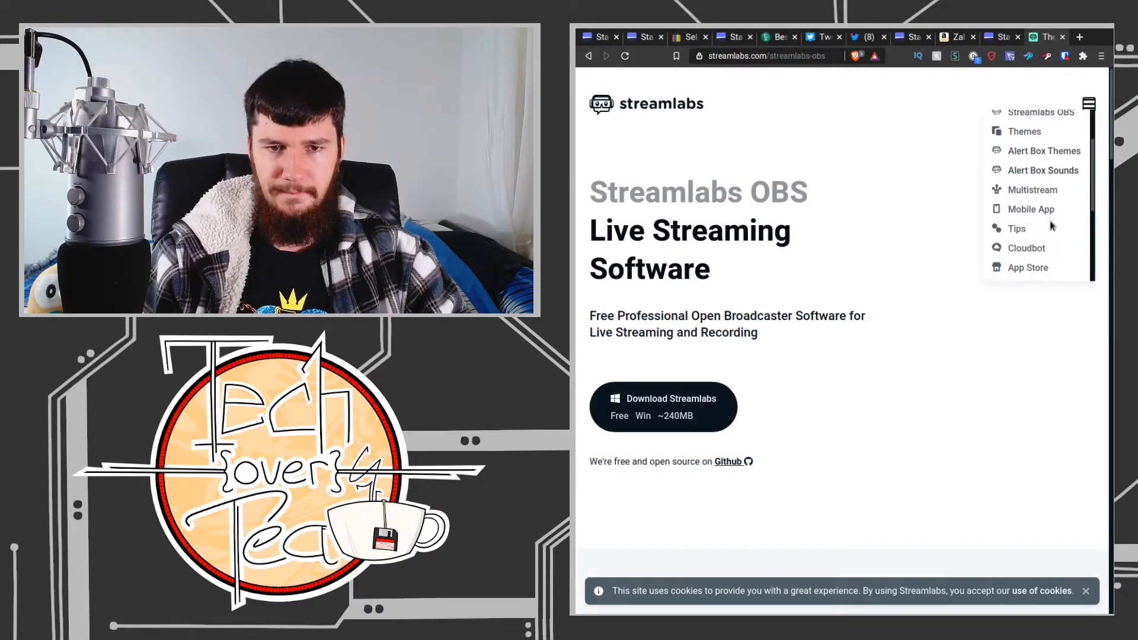
scroll(down, 3)
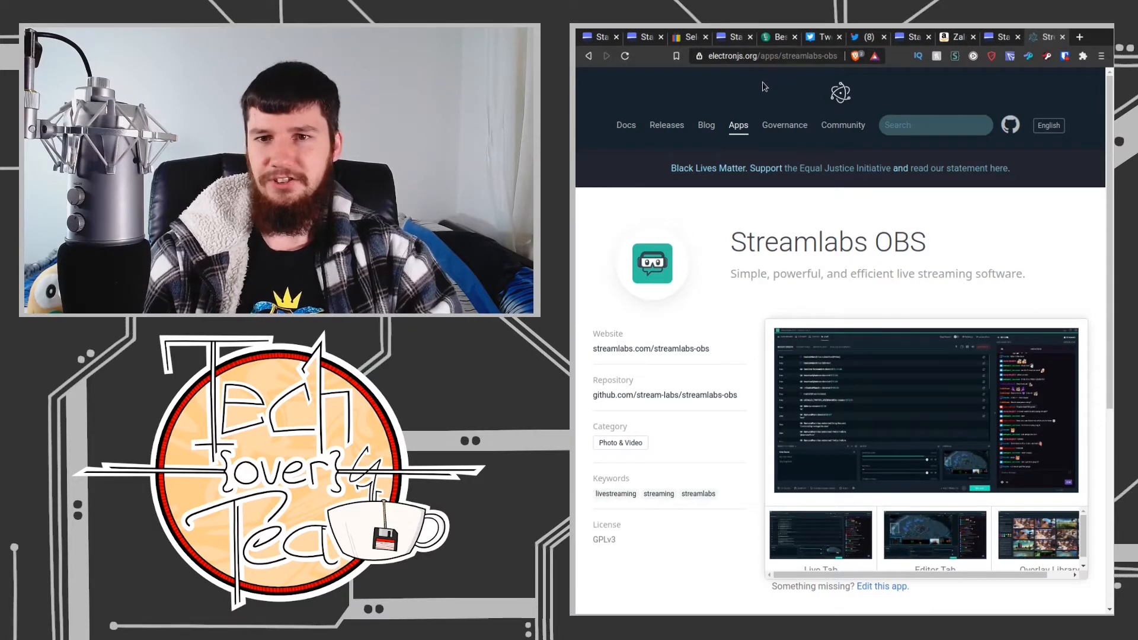
mouse_move(774, 151)
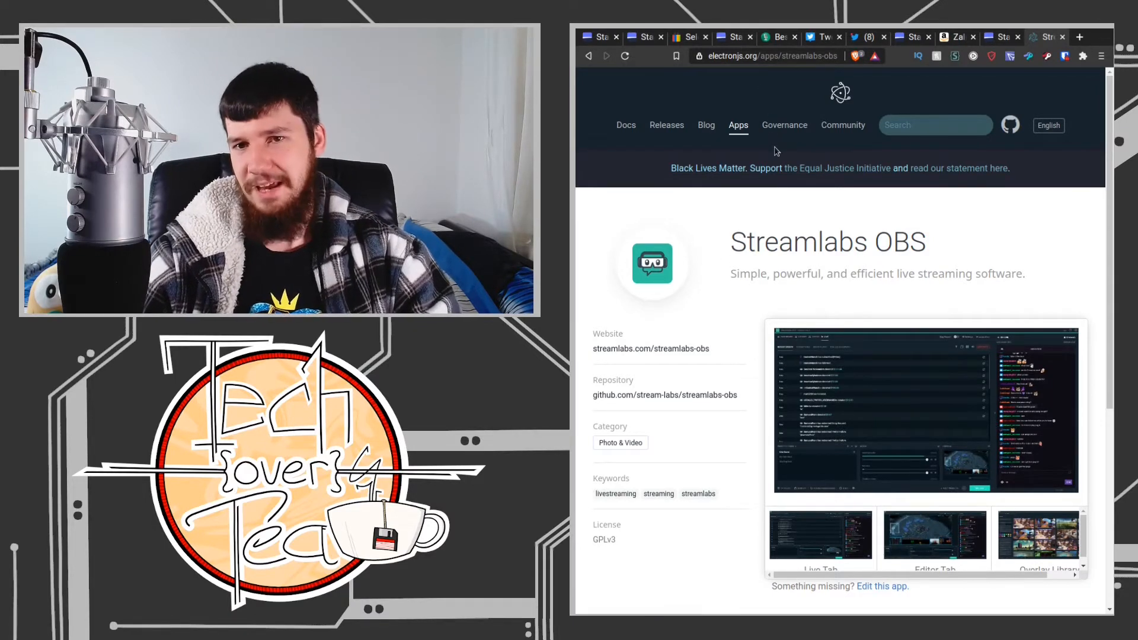
mouse_move(1106, 196)
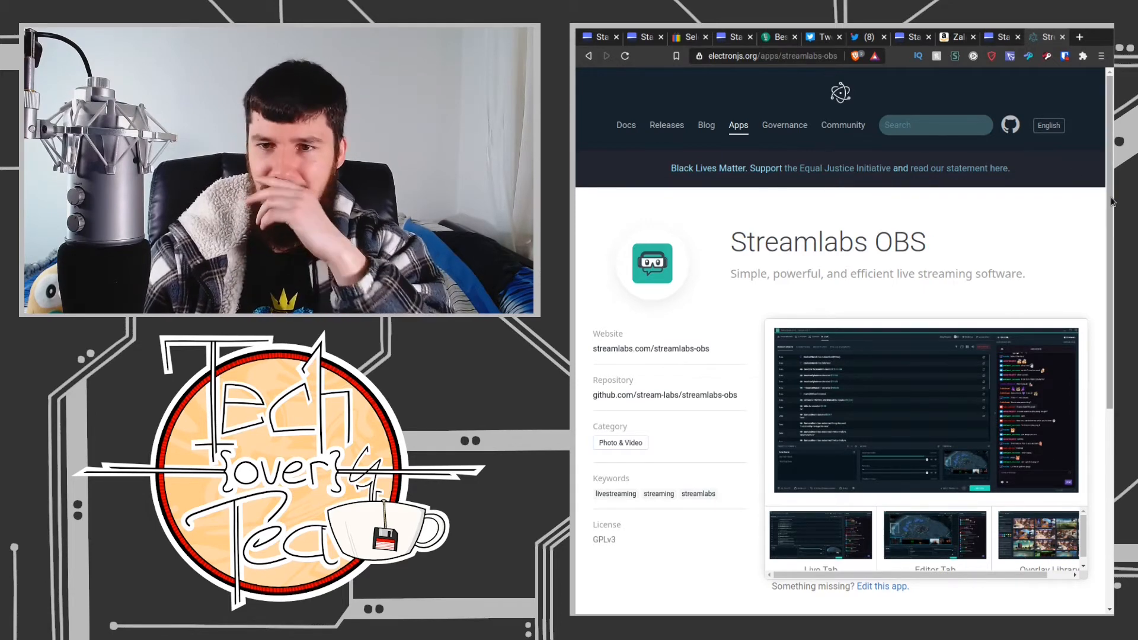
- Scroll down the Electron apps listing for Streamlabs OBS to review its details
scroll(down, 3)
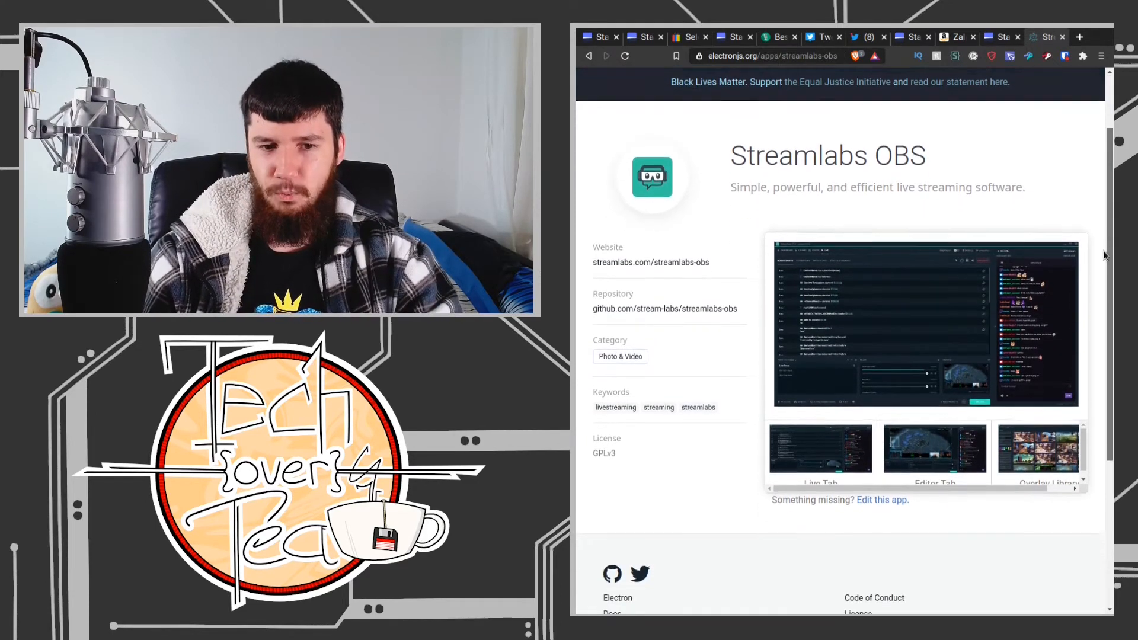
scroll(down, 3)
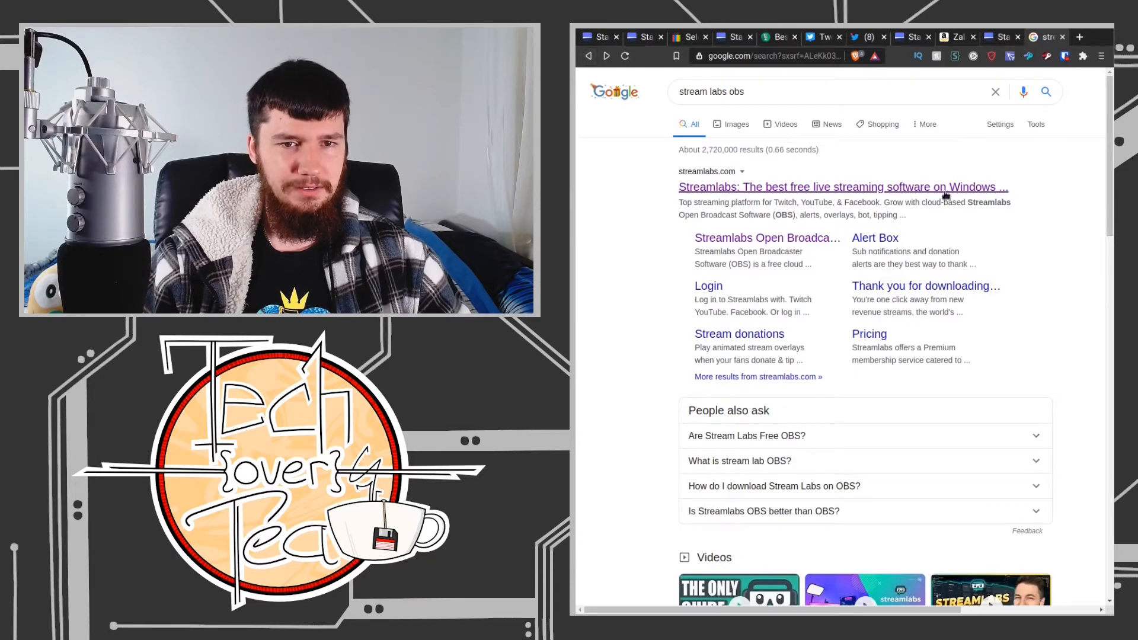
- Go from the Google results to Streamlabs' Streamlabs OBS page with its free Windows download
click(841, 187)
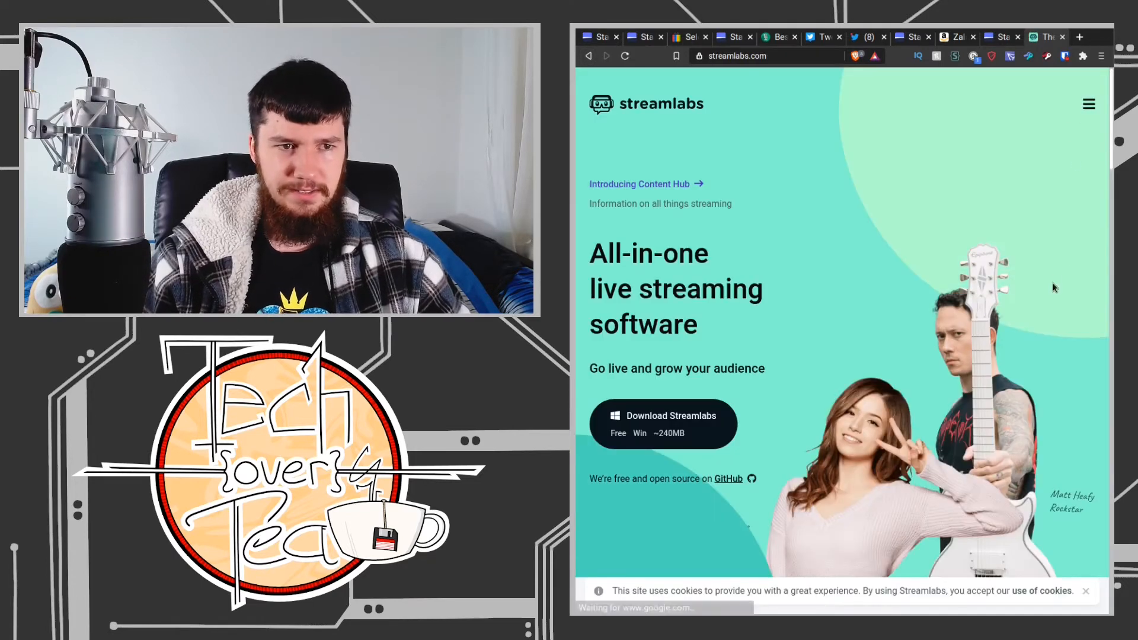
click(1088, 103)
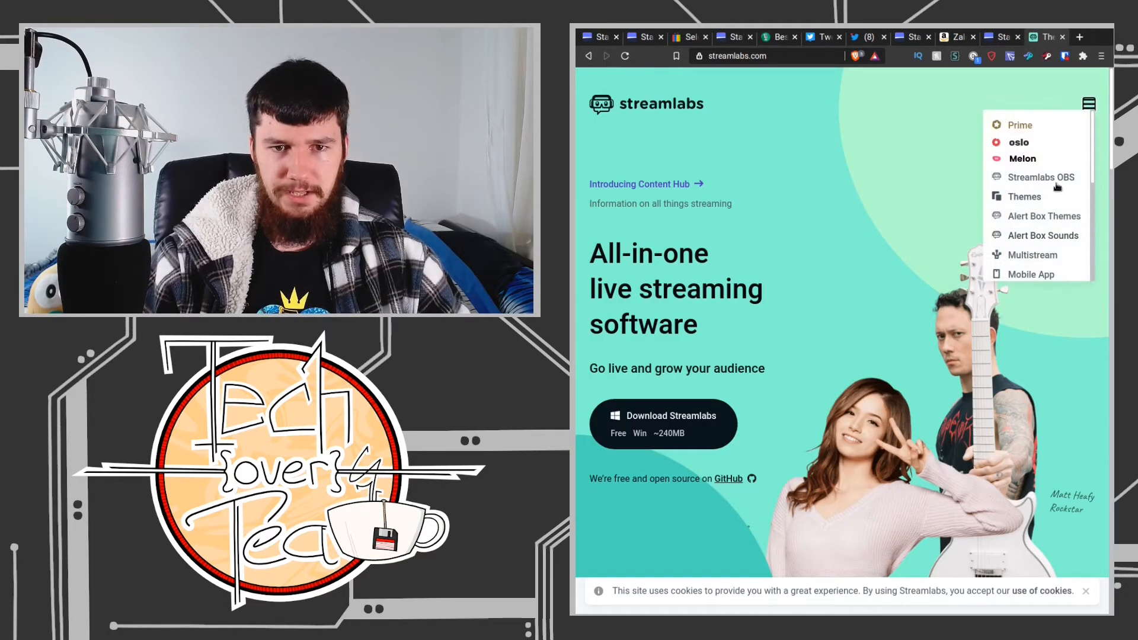
click(1041, 178)
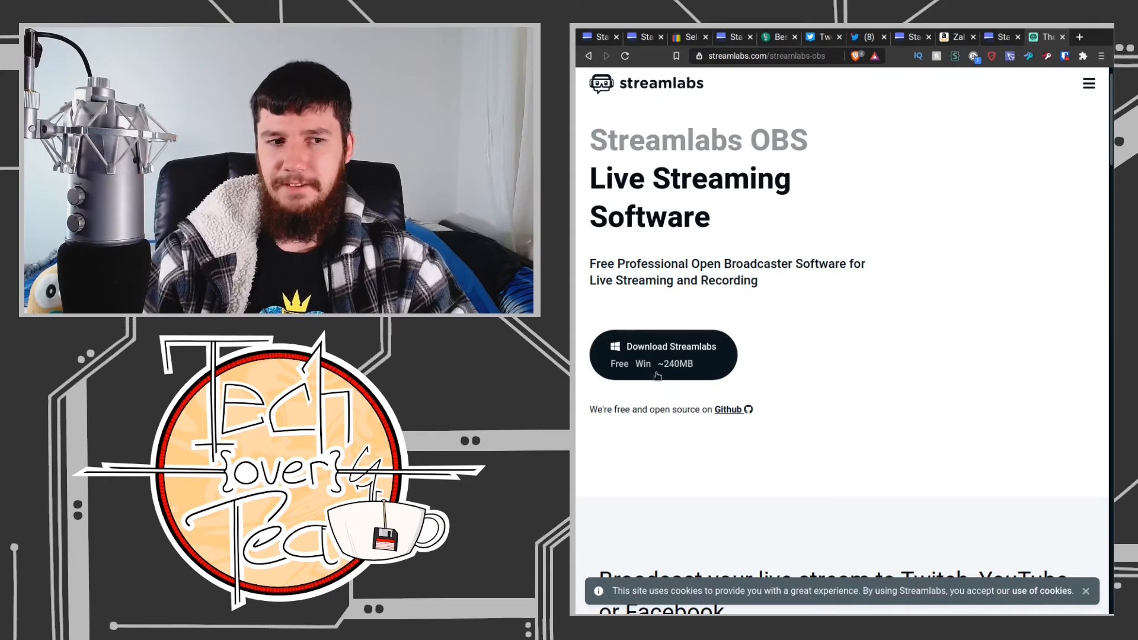
mouse_move(657, 376)
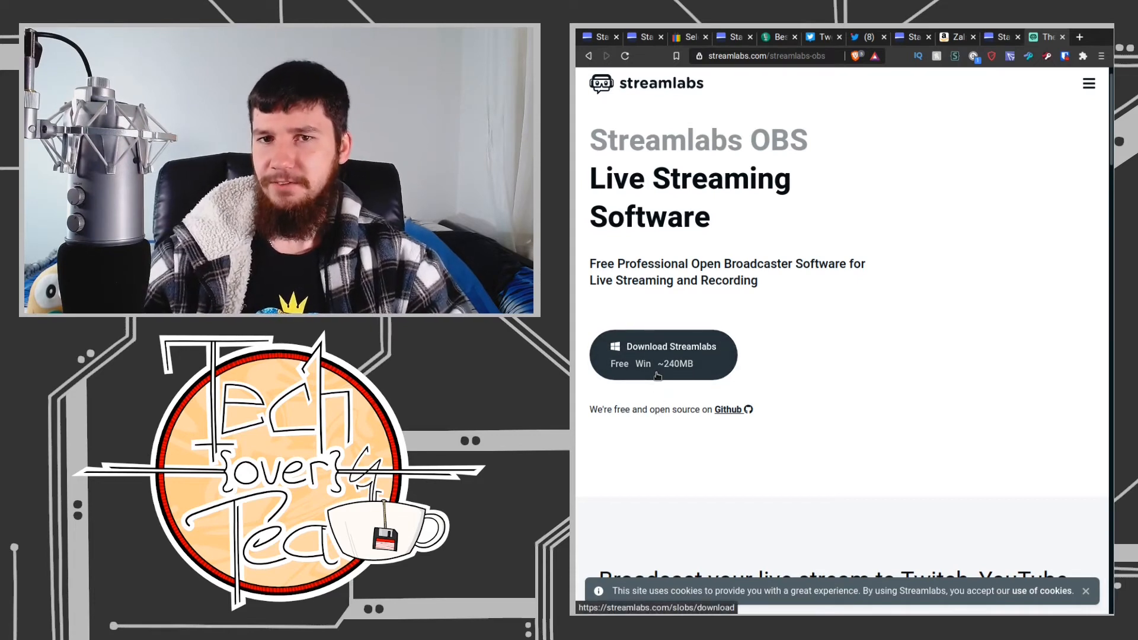